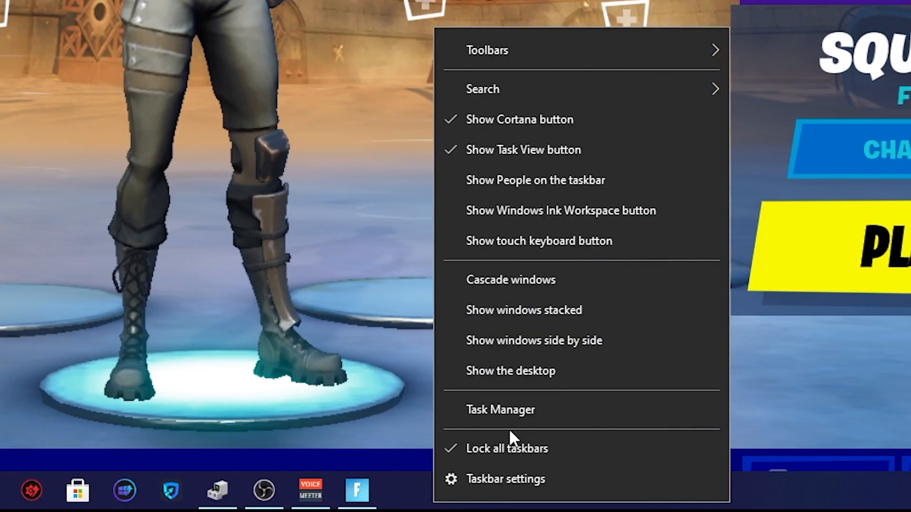
Locate Fortnite's process in Task Manager Details and set its priority to High, confirming the change.
click(500, 409)
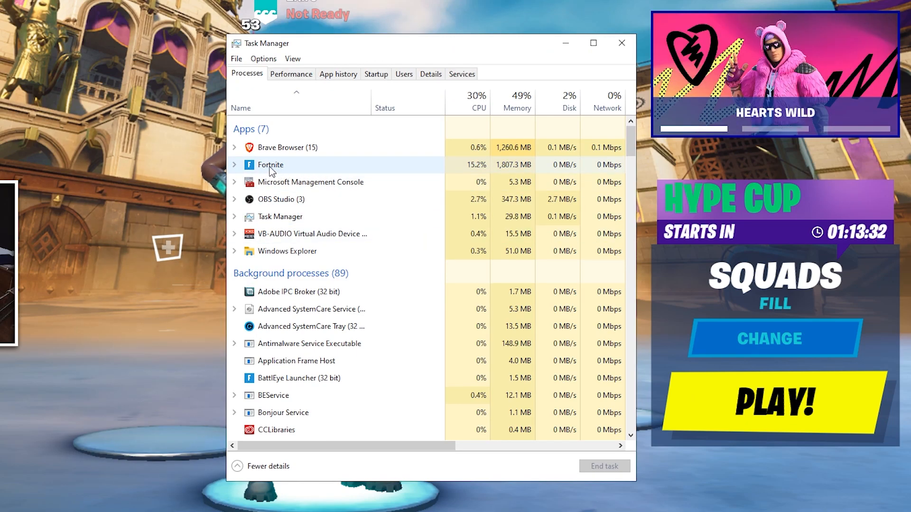
right_click(270, 165)
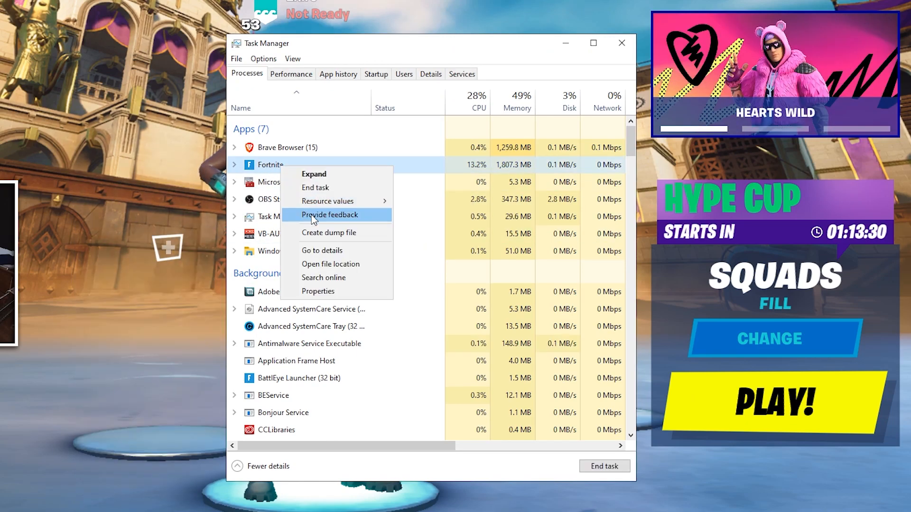
click(322, 250)
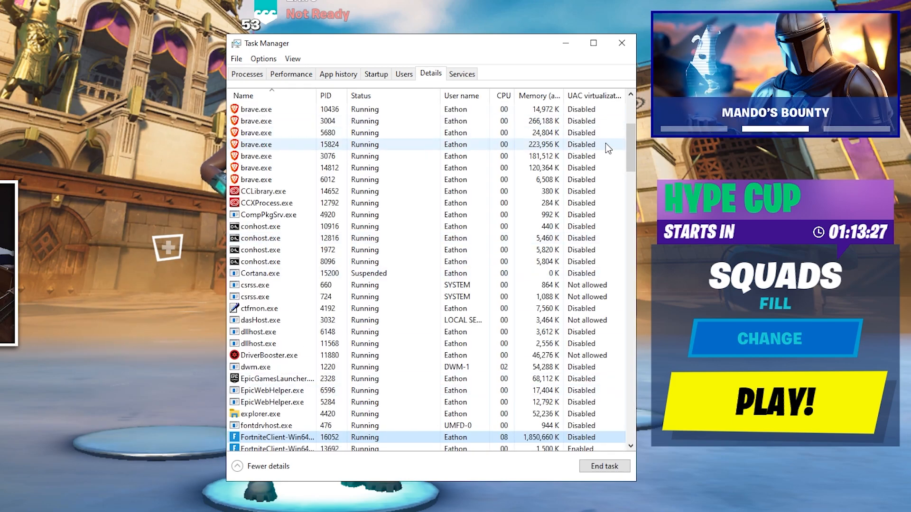
scroll(down, 3)
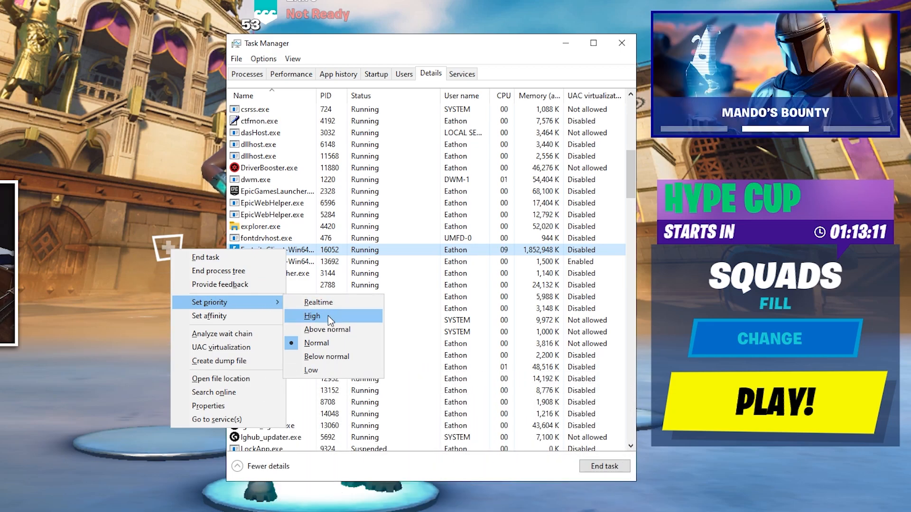
click(312, 316)
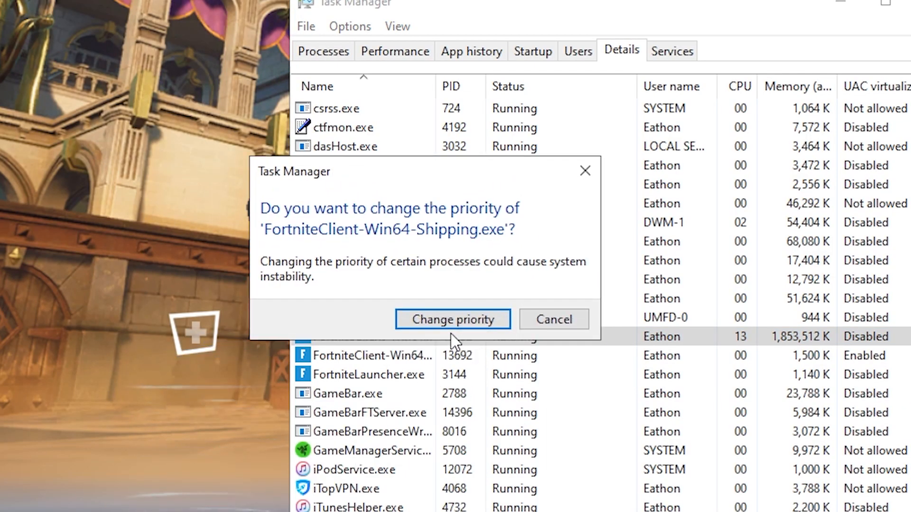
click(452, 320)
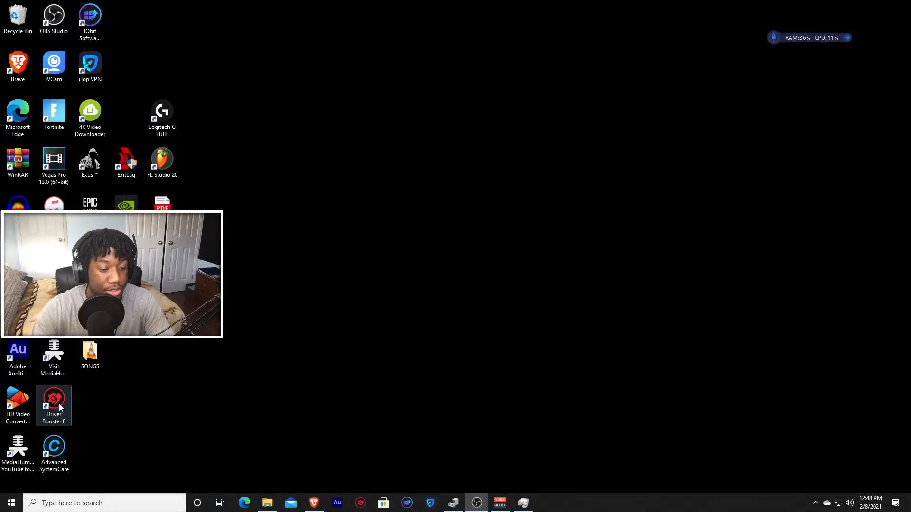
Scan with Driver Booster 8, select all 11 outdated drivers and game components, and begin updating them.
double_click(54, 405)
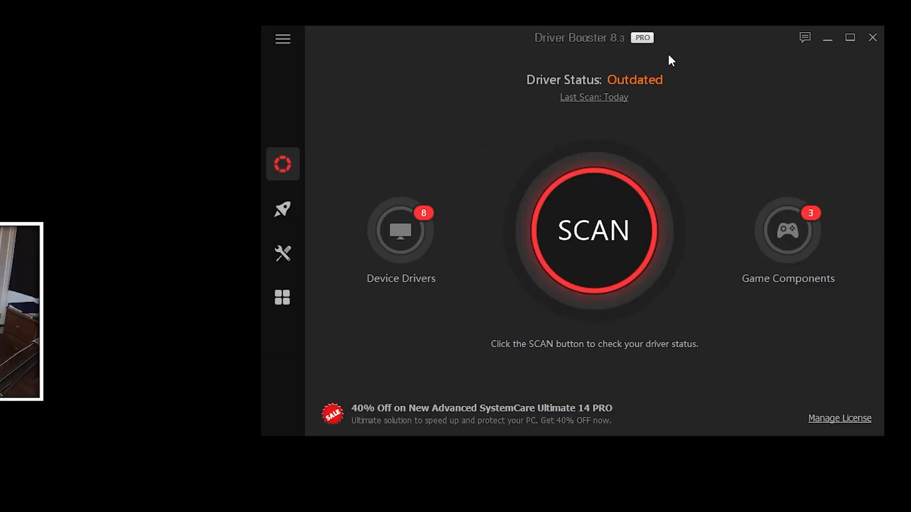
click(593, 230)
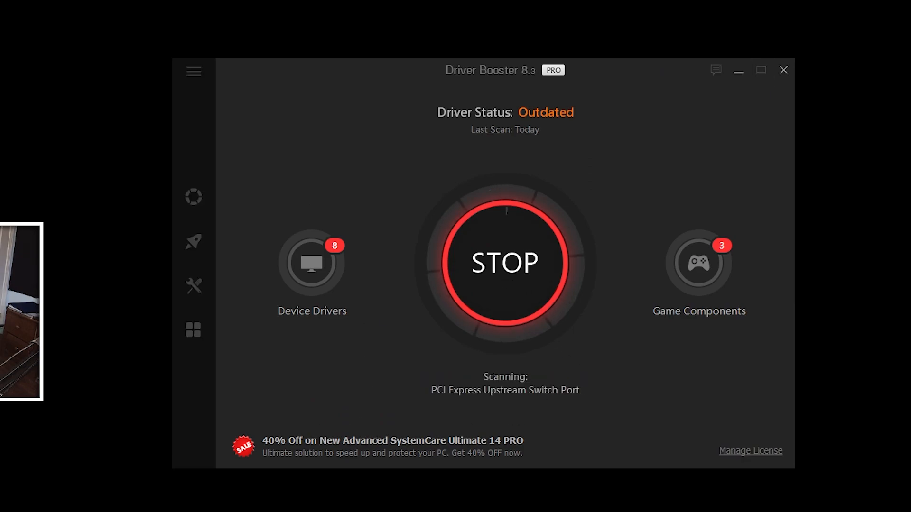
click(505, 262)
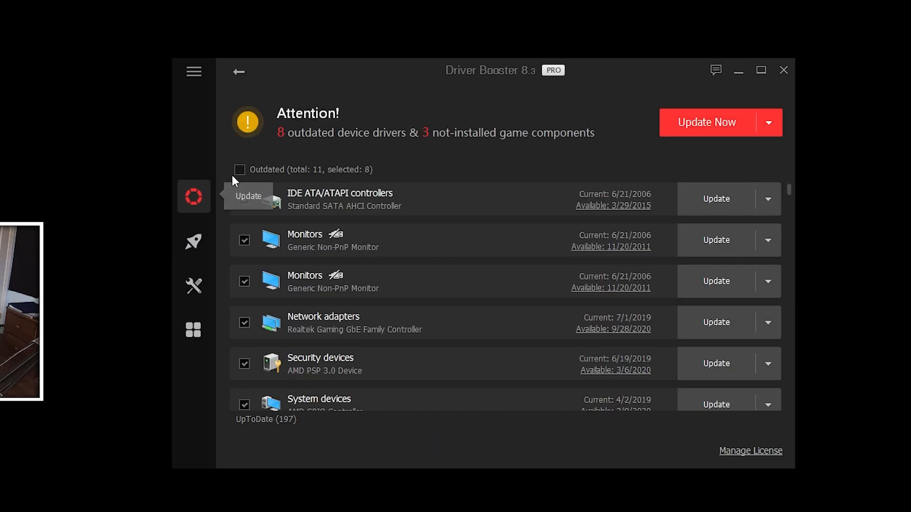
click(239, 169)
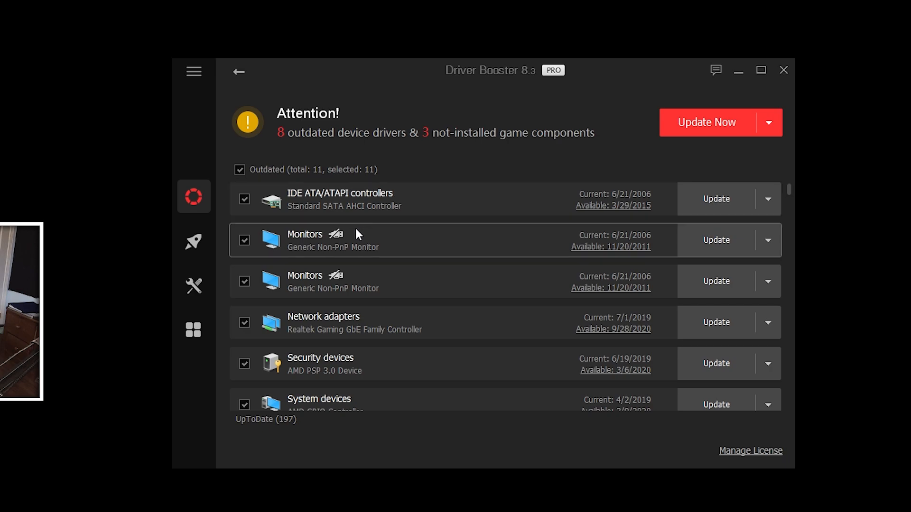
mouse_move(356, 228)
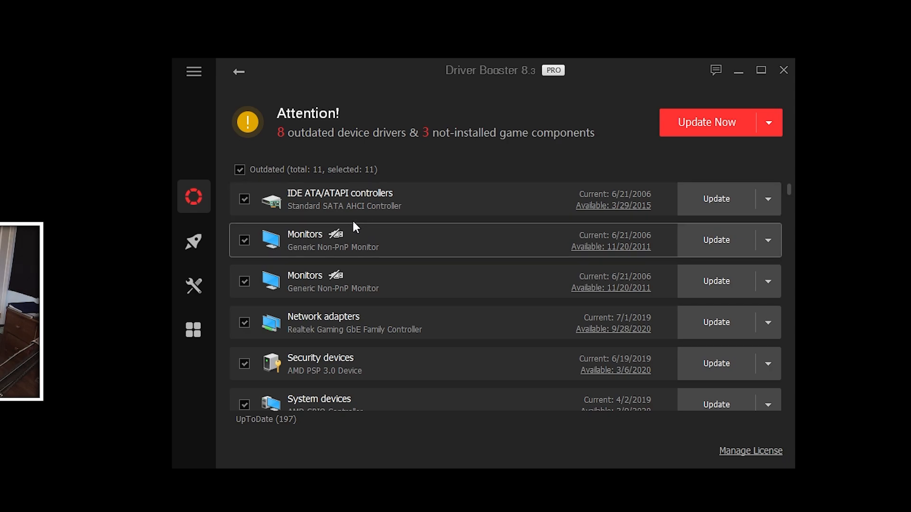
mouse_move(607, 250)
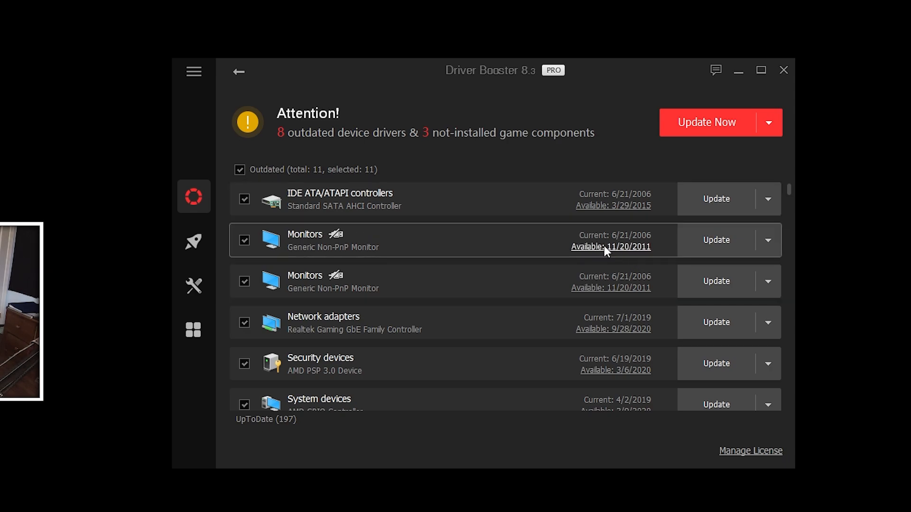
click(706, 122)
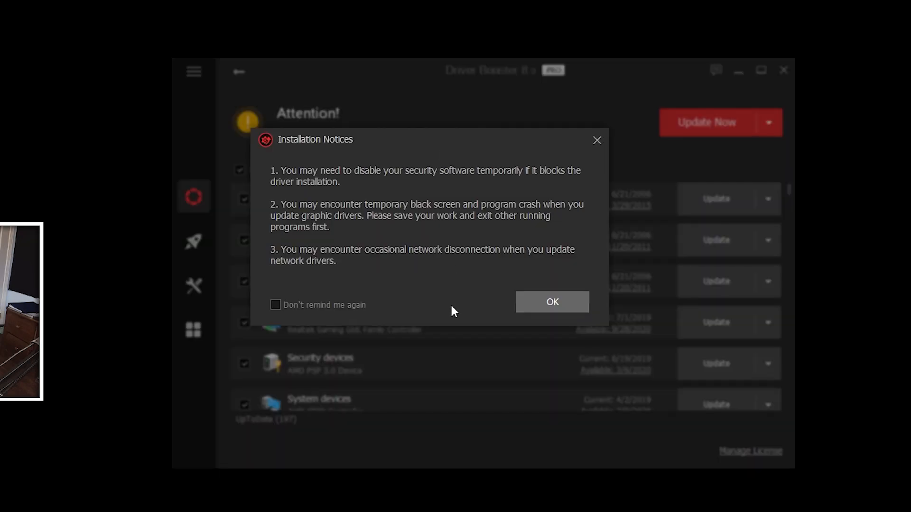
click(551, 302)
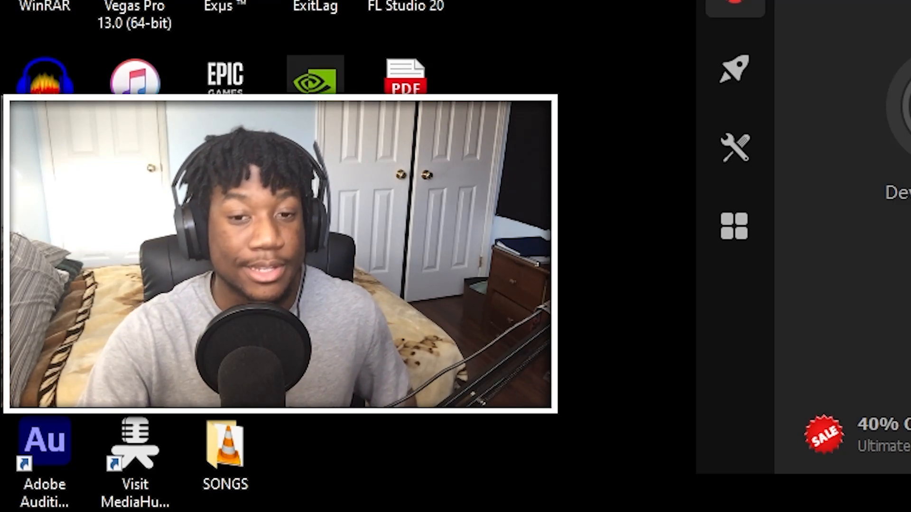
Run the Fix No Sound repair from Driver Booster's Tools to restore the default audio device.
click(736, 148)
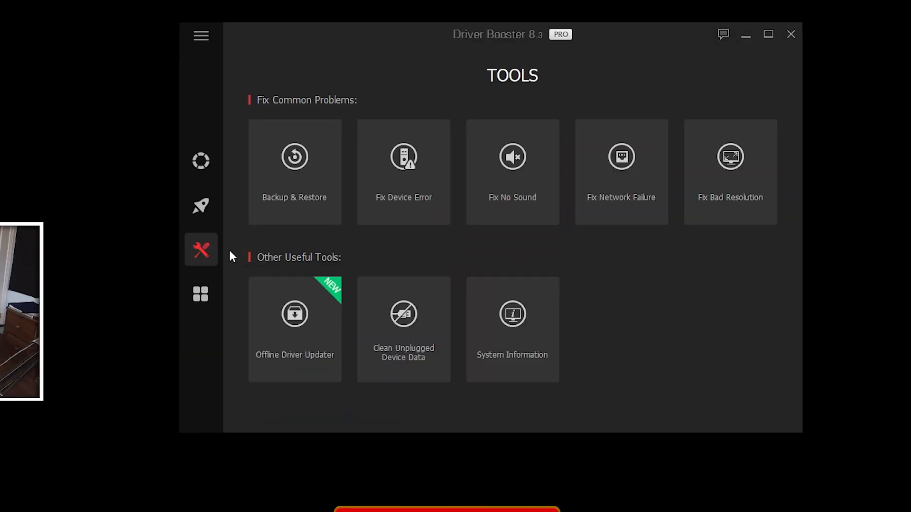
click(512, 172)
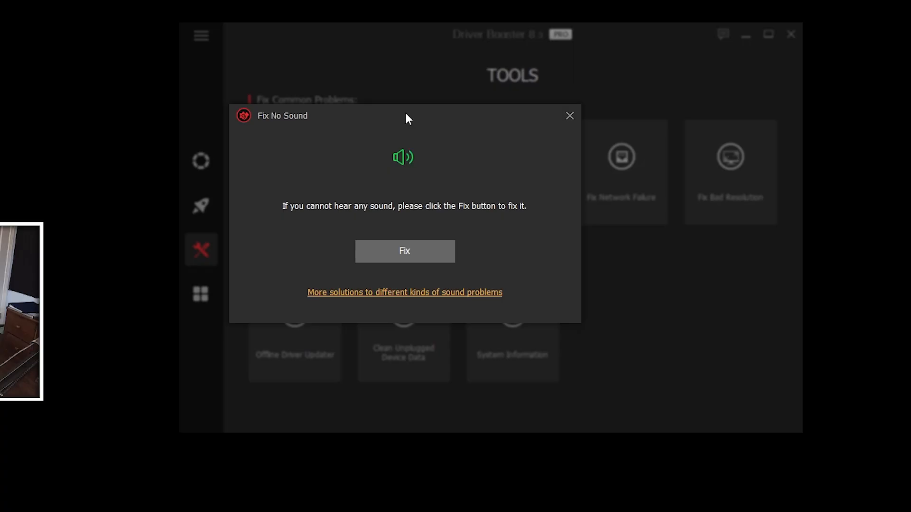
click(404, 251)
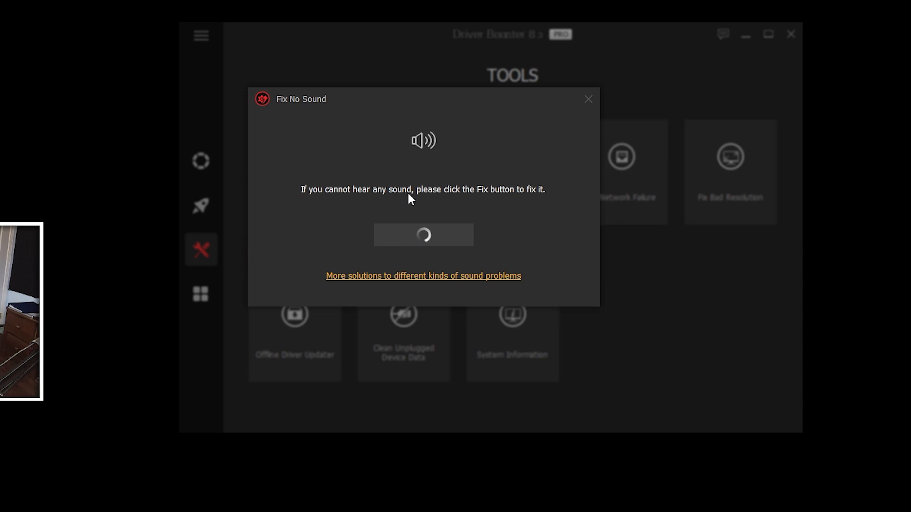
mouse_move(413, 199)
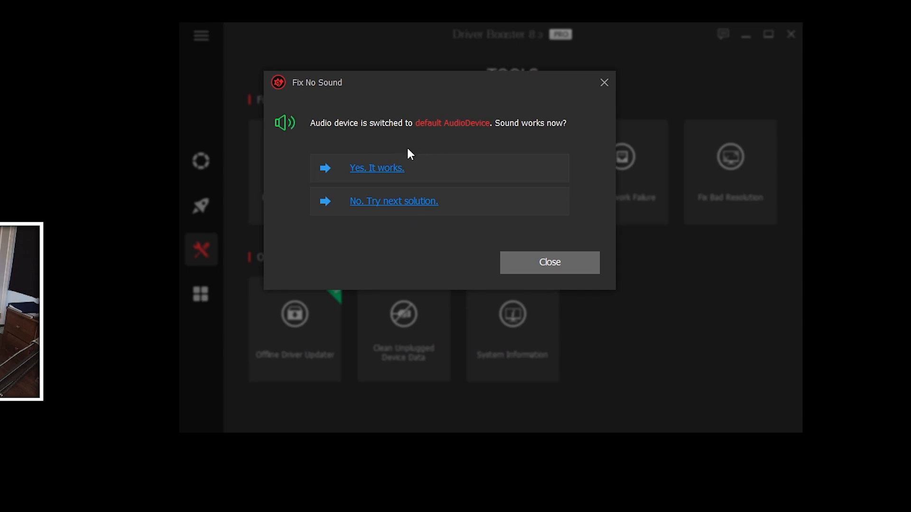
mouse_move(419, 201)
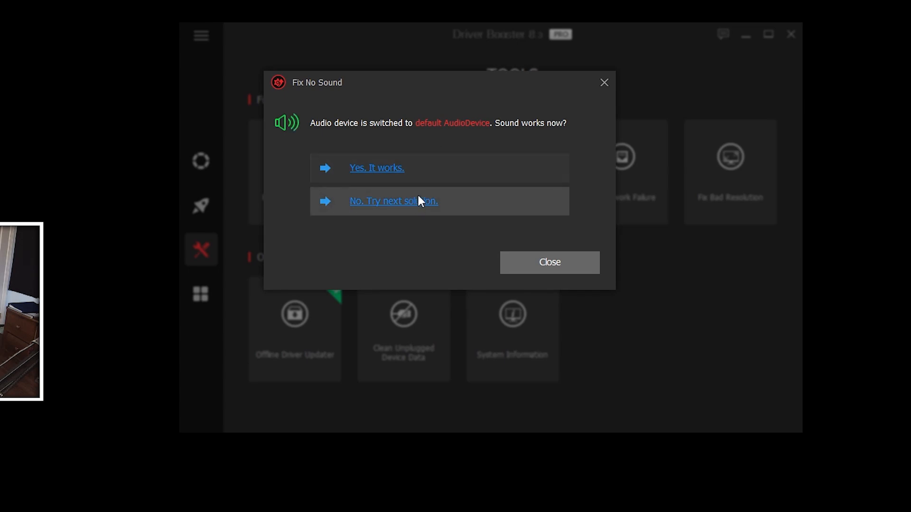
mouse_move(376, 168)
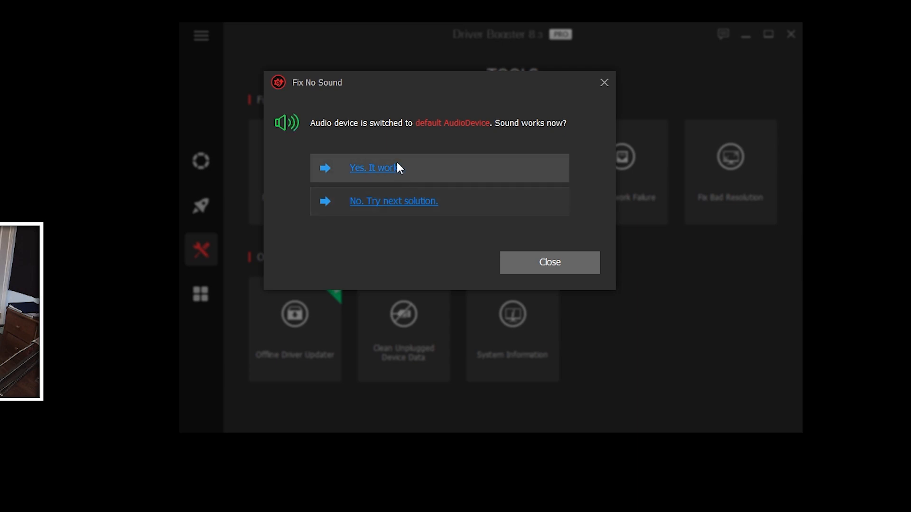